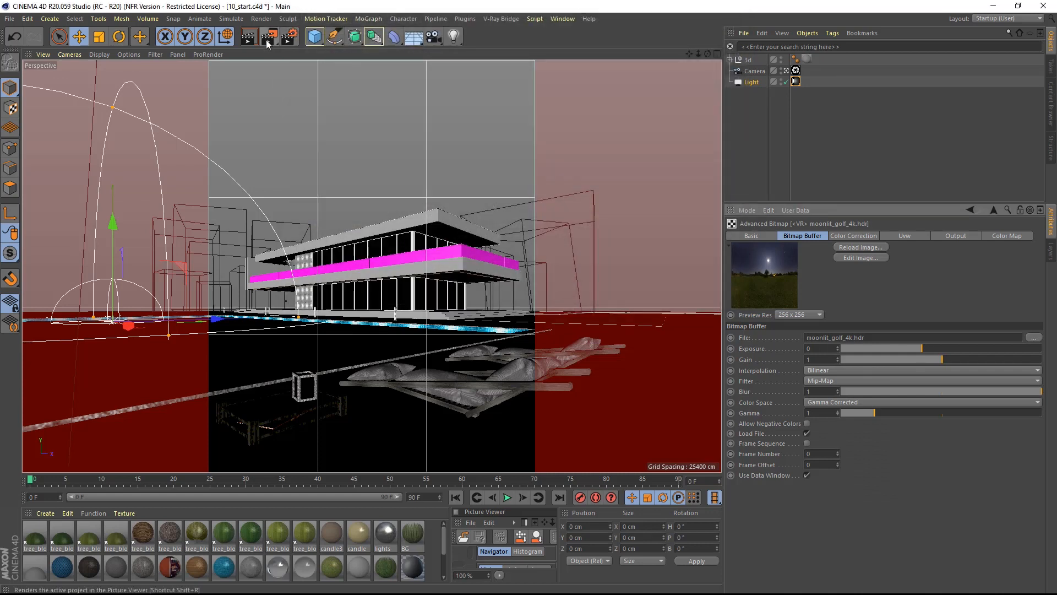
- Render a preview of the house lit only by the moonlit_golf_4k.hdr dome
click(268, 36)
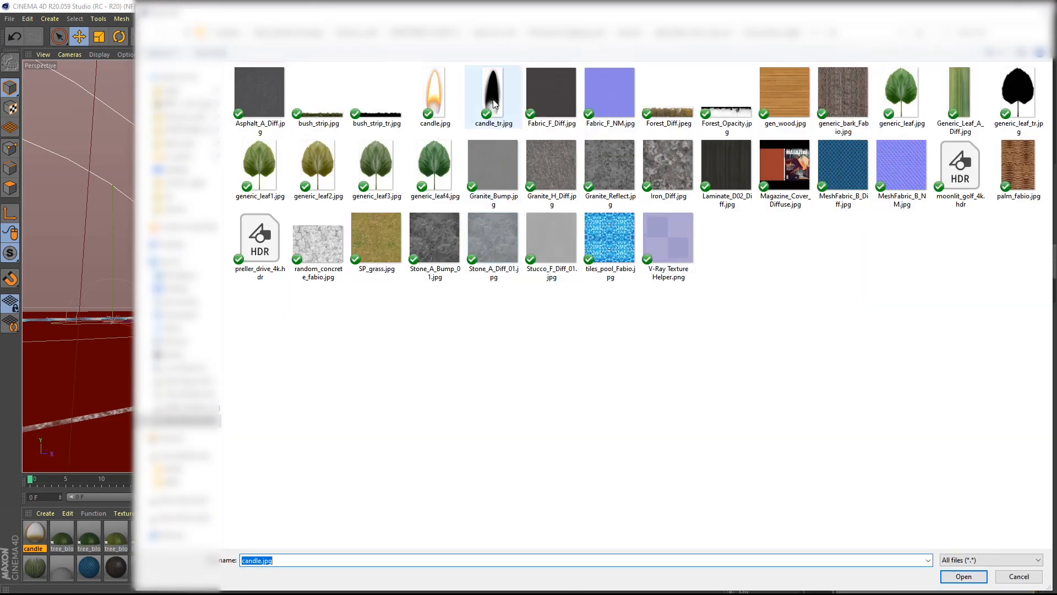
- Choose candle_tr.jpg as the candle material's flame opacity mask
click(968, 576)
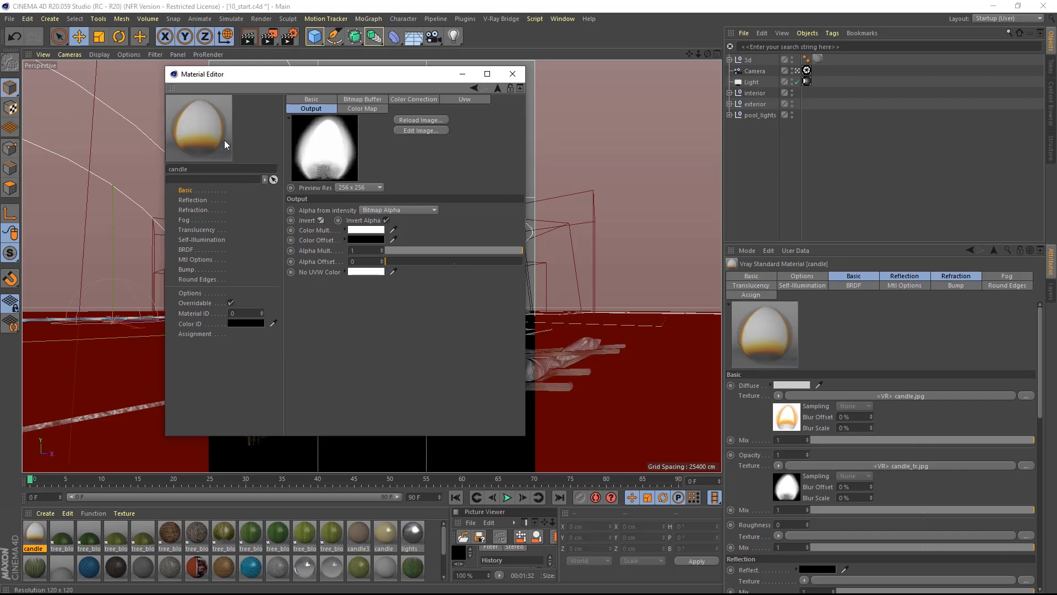